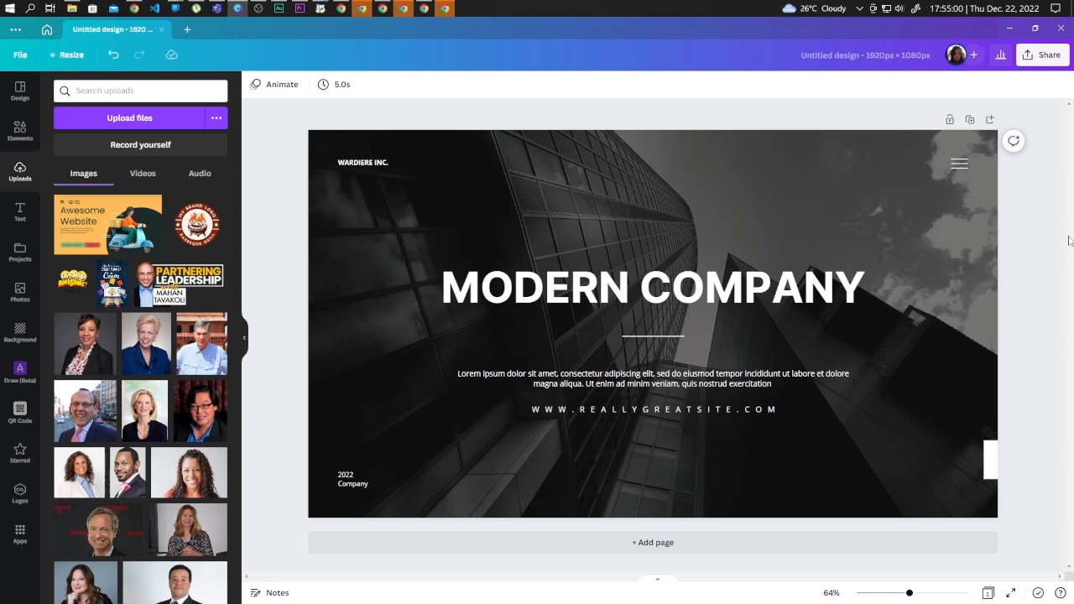
mouse_move(1021, 84)
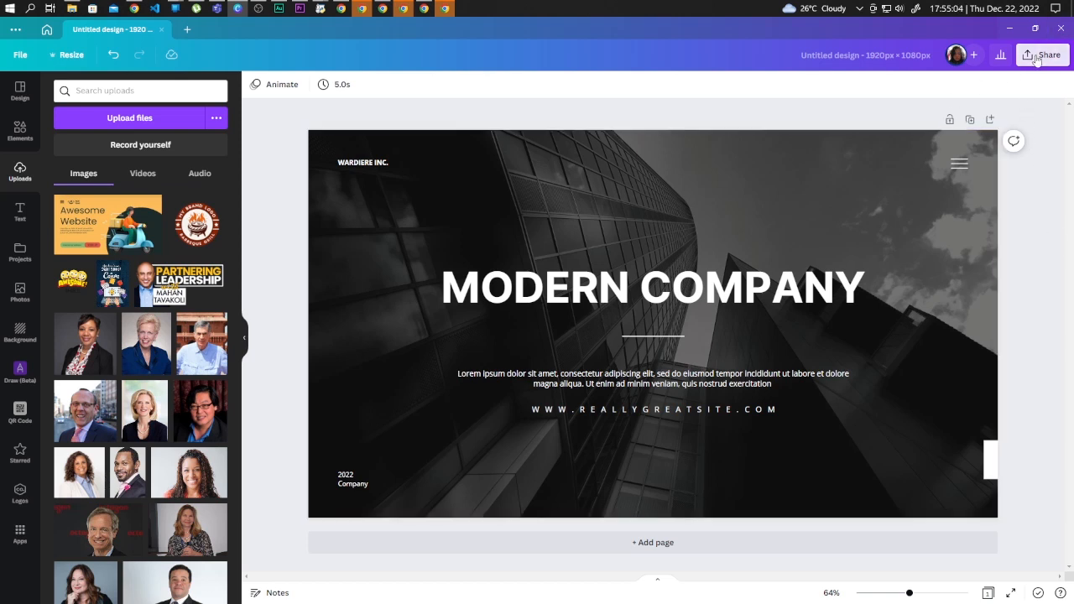
Download the Modern Company slide as a JPG image via Share > Download.
click(1044, 54)
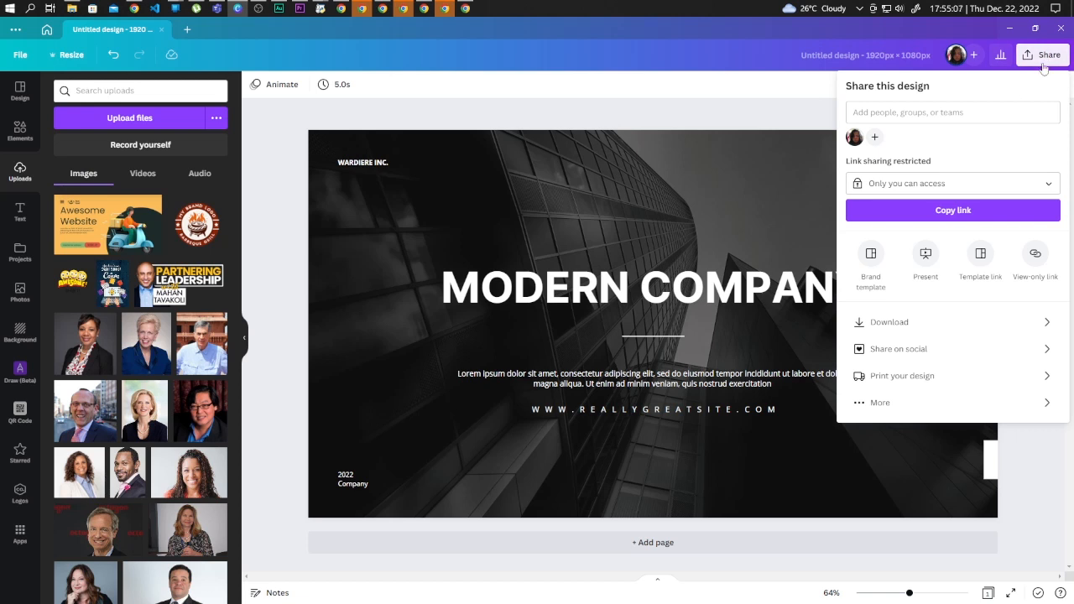
click(890, 323)
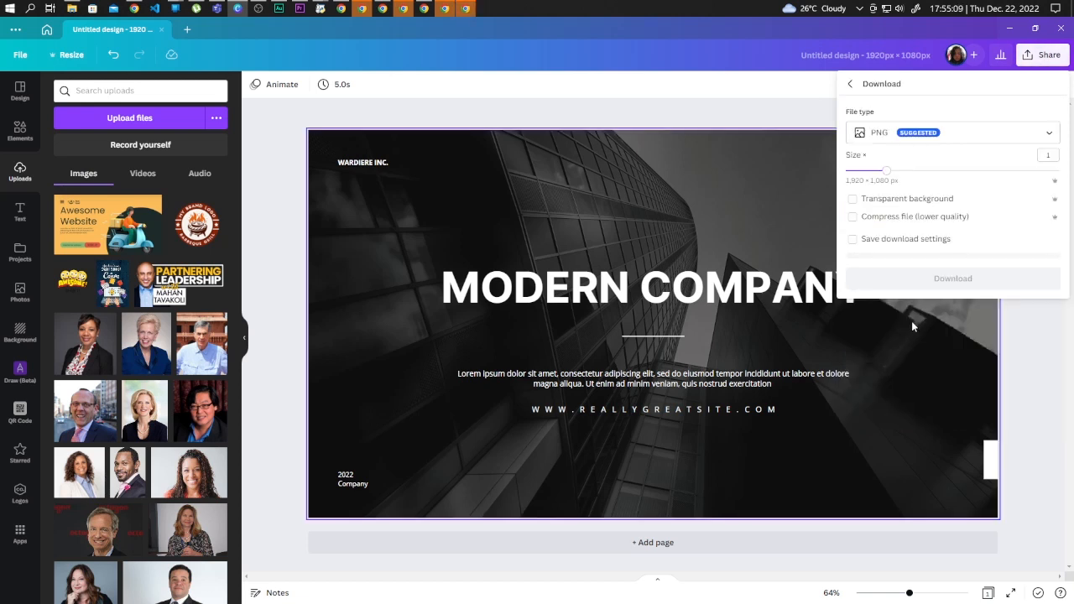
click(953, 131)
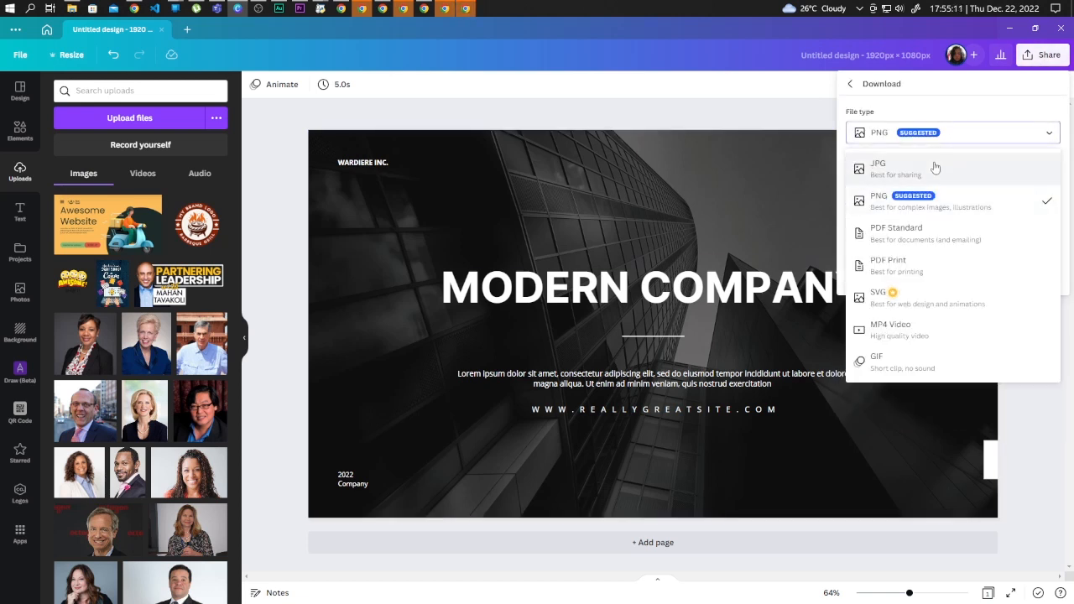
click(878, 167)
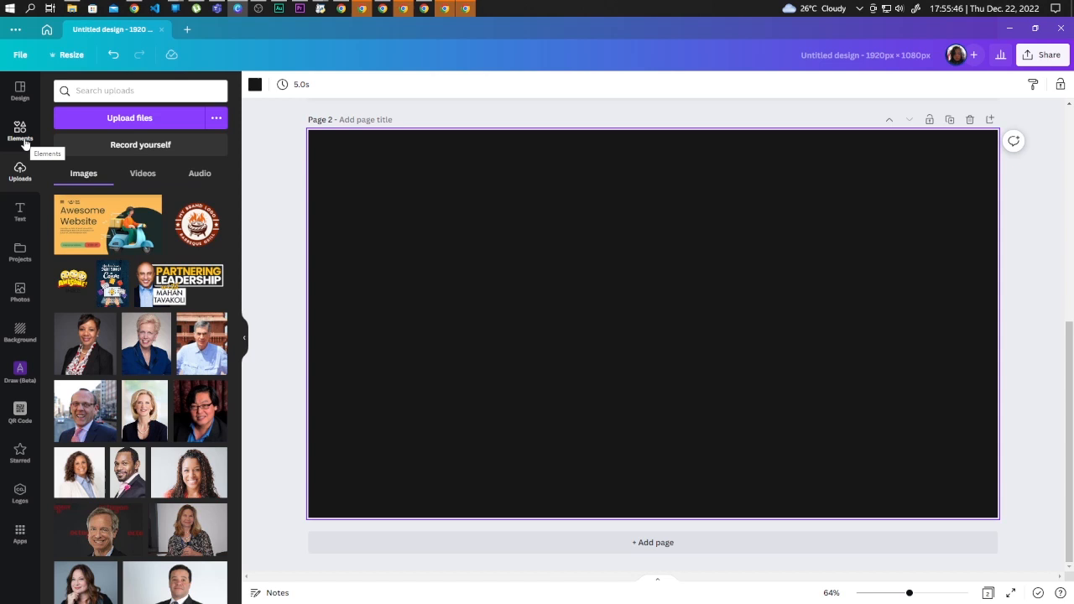
Search Elements for 'TV' and show the photo results to pick the living-room TV photo.
click(20, 133)
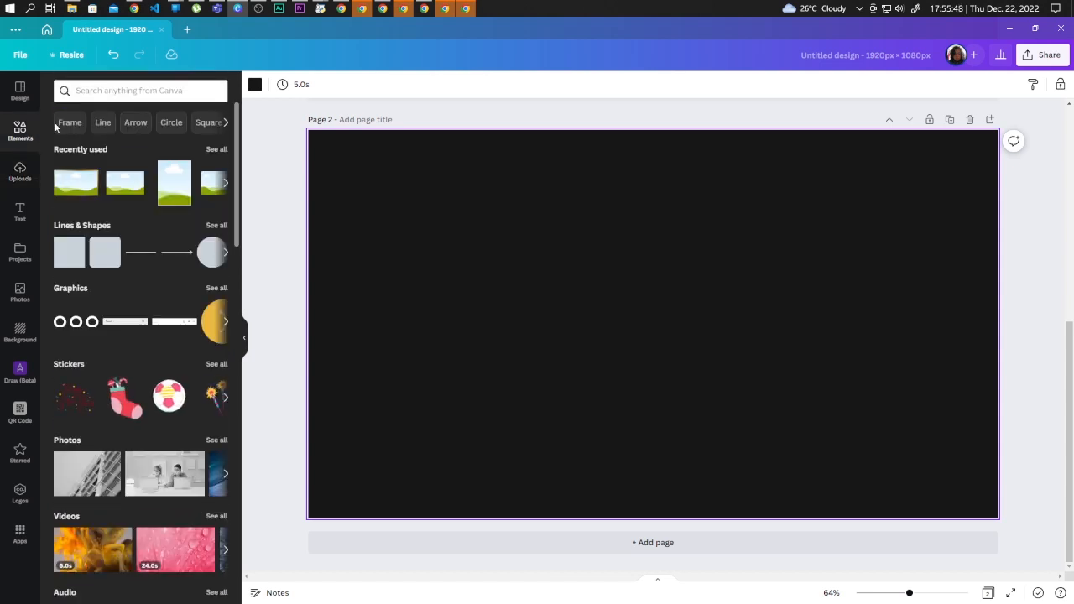
click(138, 91)
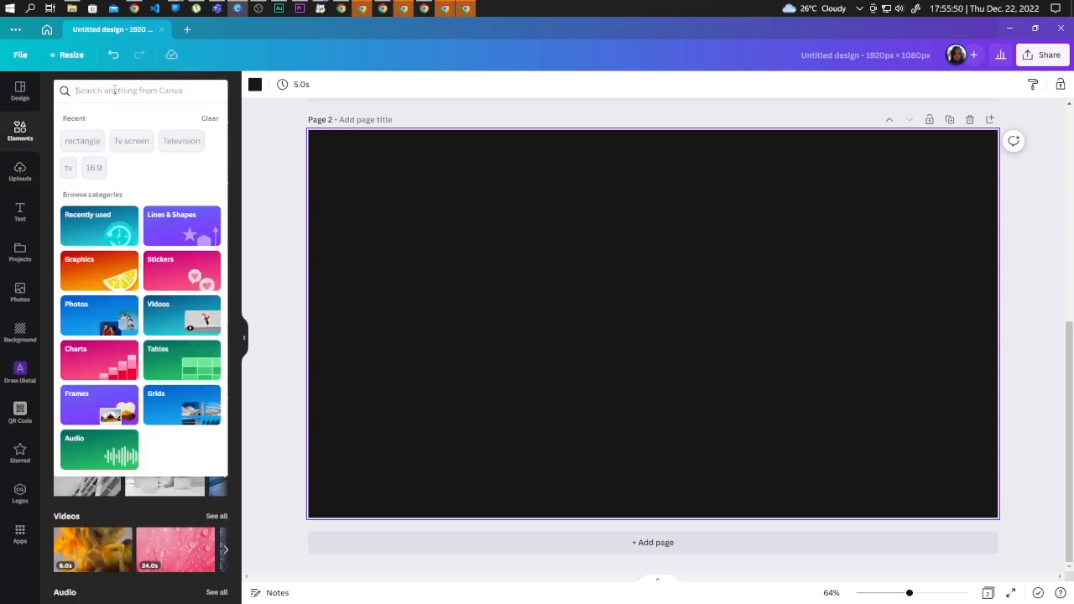
text(TV)
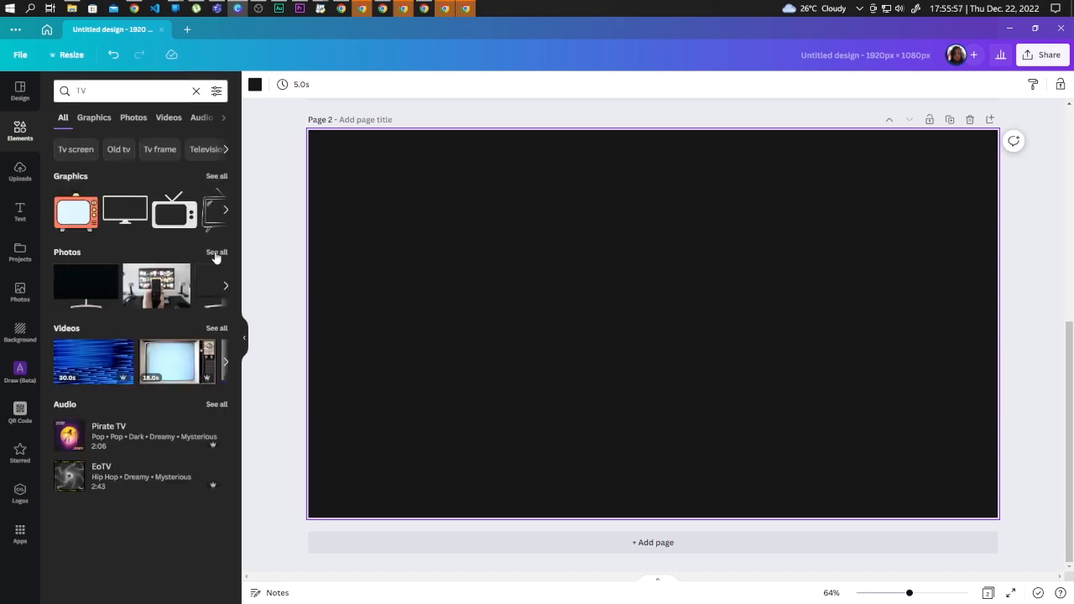
click(132, 117)
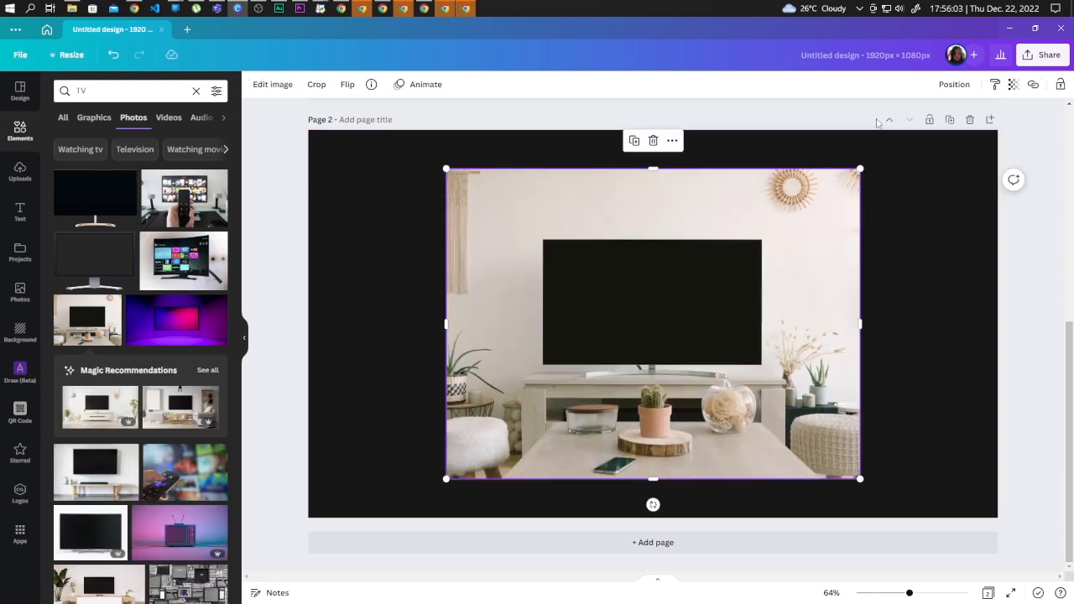
Replace the page-two background with the living-room TV photo so it fills the page.
click(671, 141)
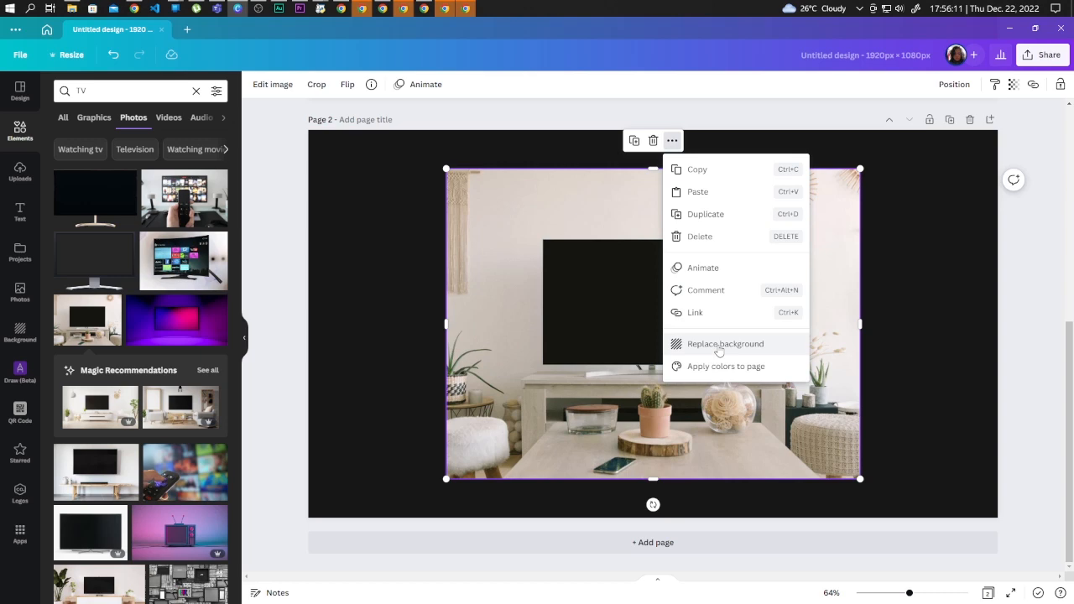
click(725, 343)
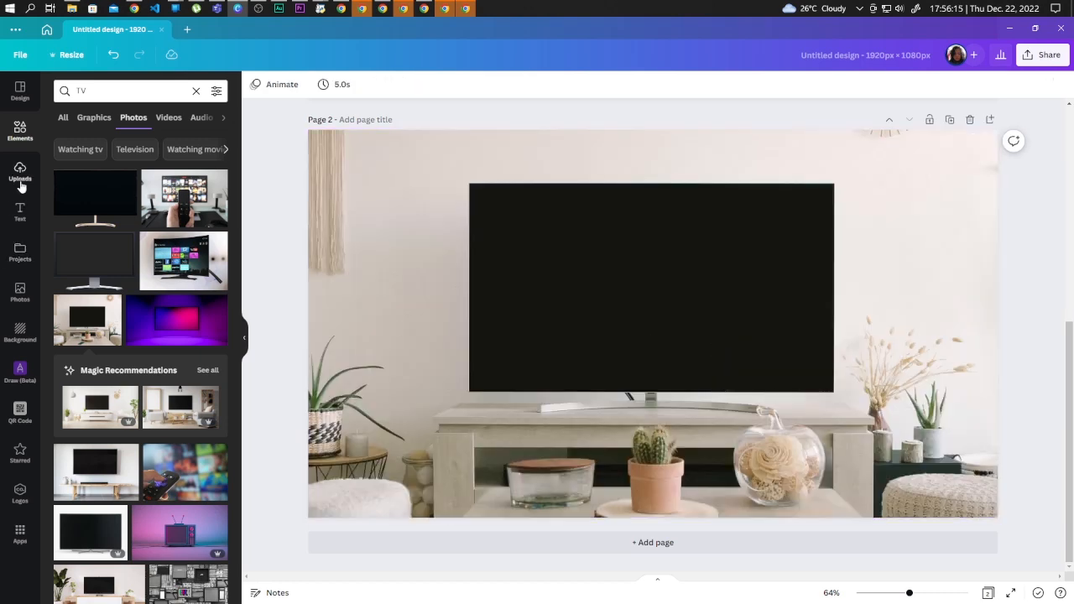
Upload the downloaded Modern Company slide image from the computer into Uploads.
click(20, 172)
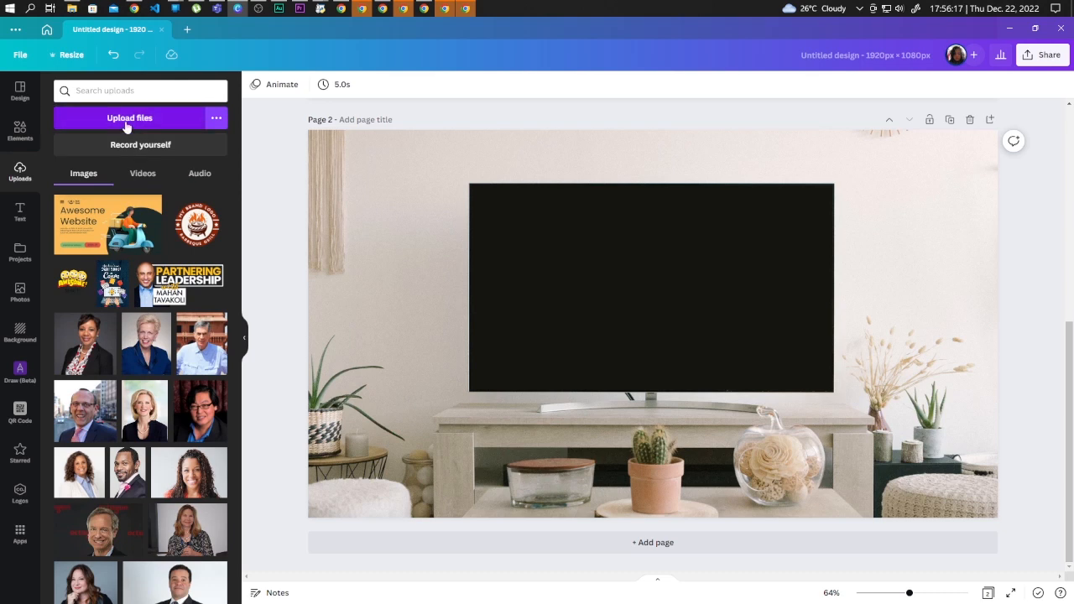
click(130, 118)
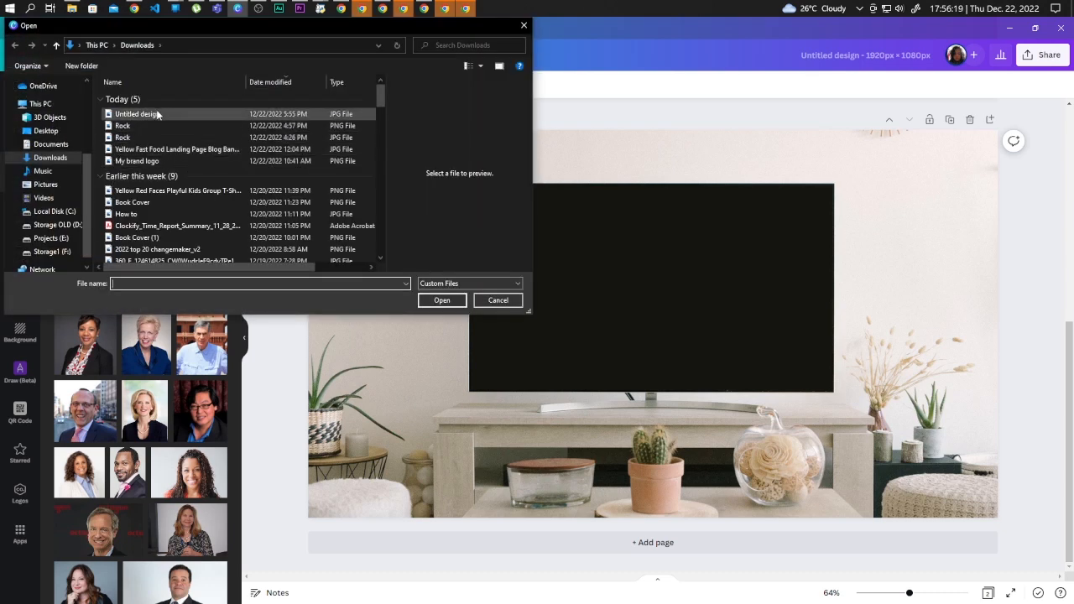
click(497, 300)
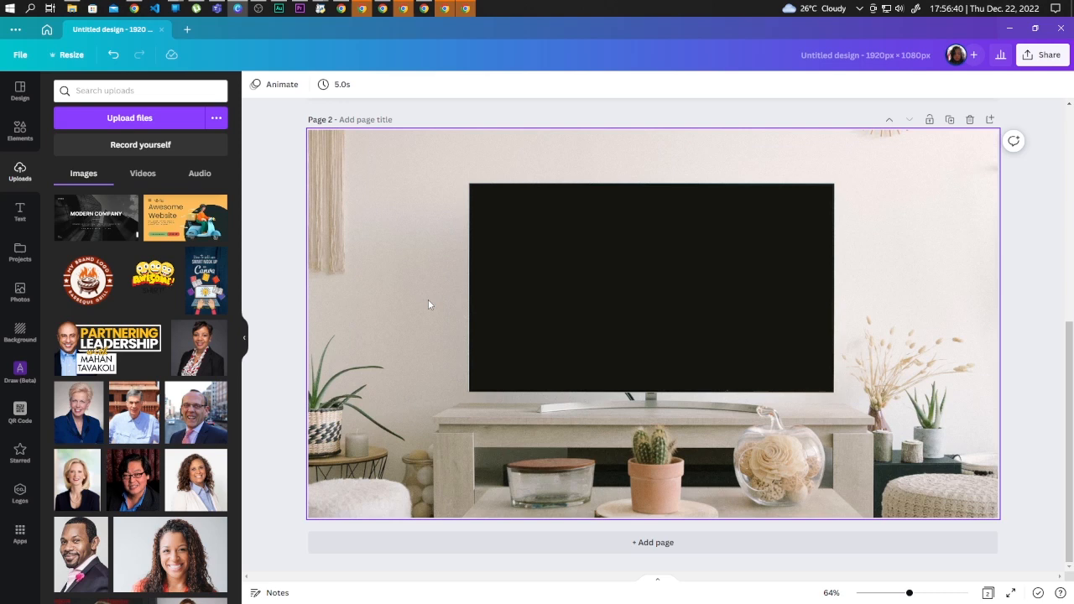
Enable Show rulers and guides from the File menu.
click(141, 91)
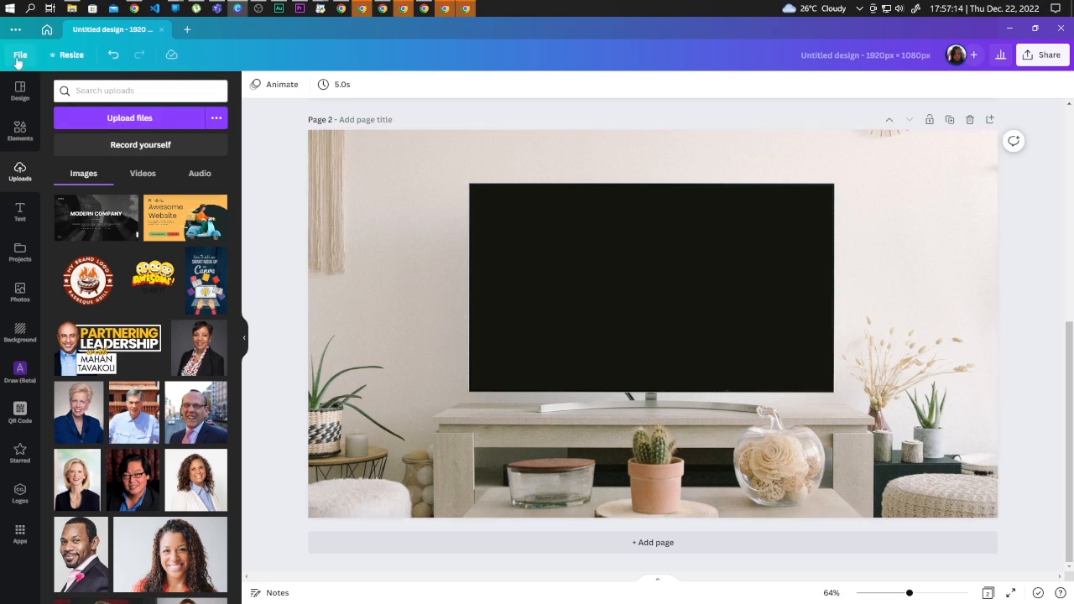
click(20, 54)
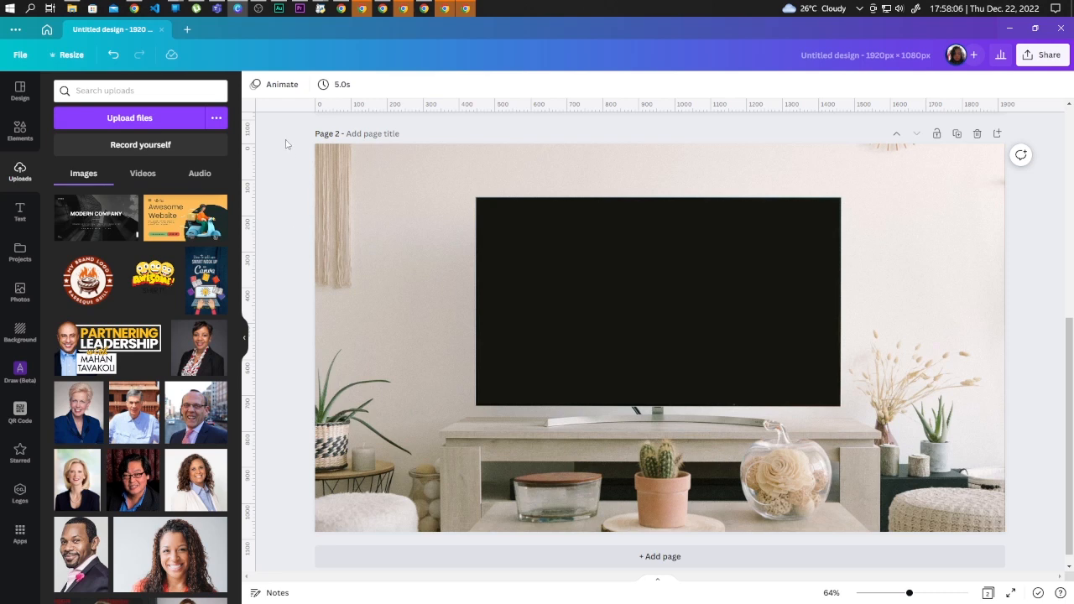
mouse_move(302, 134)
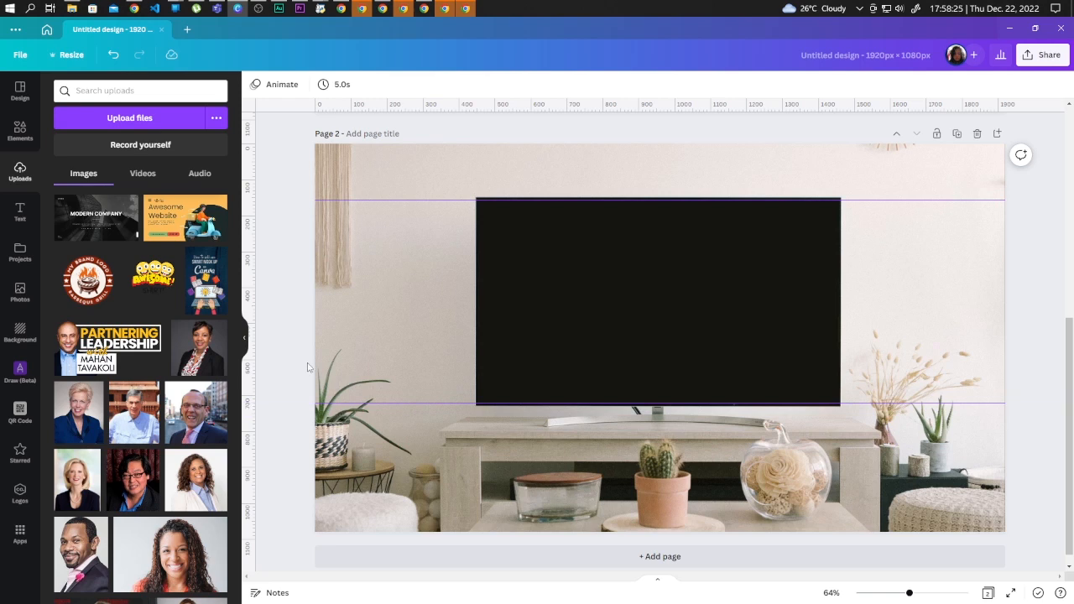
mouse_move(261, 265)
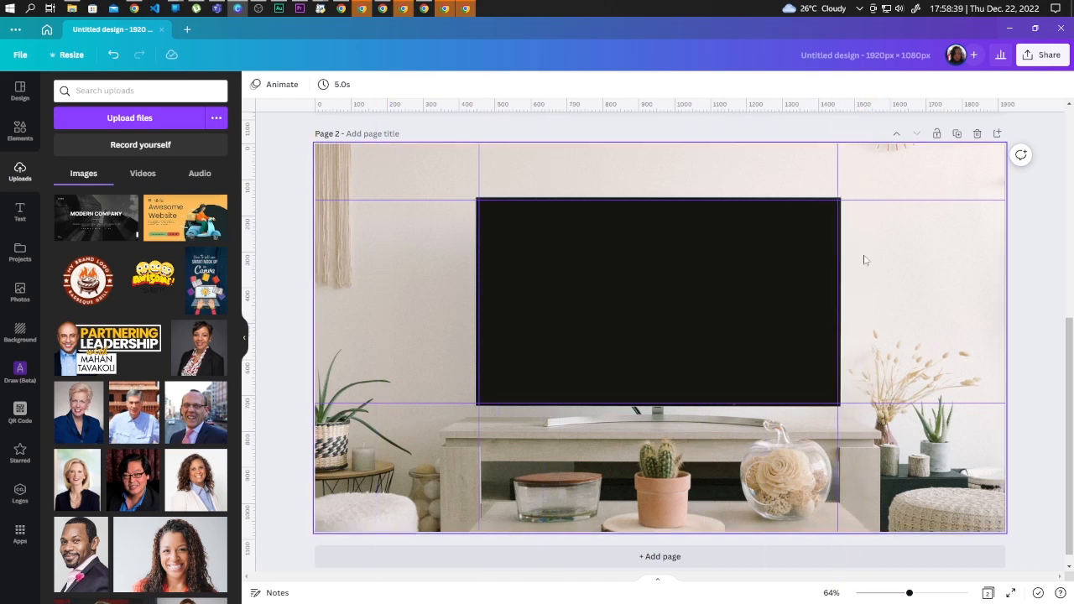
mouse_move(439, 235)
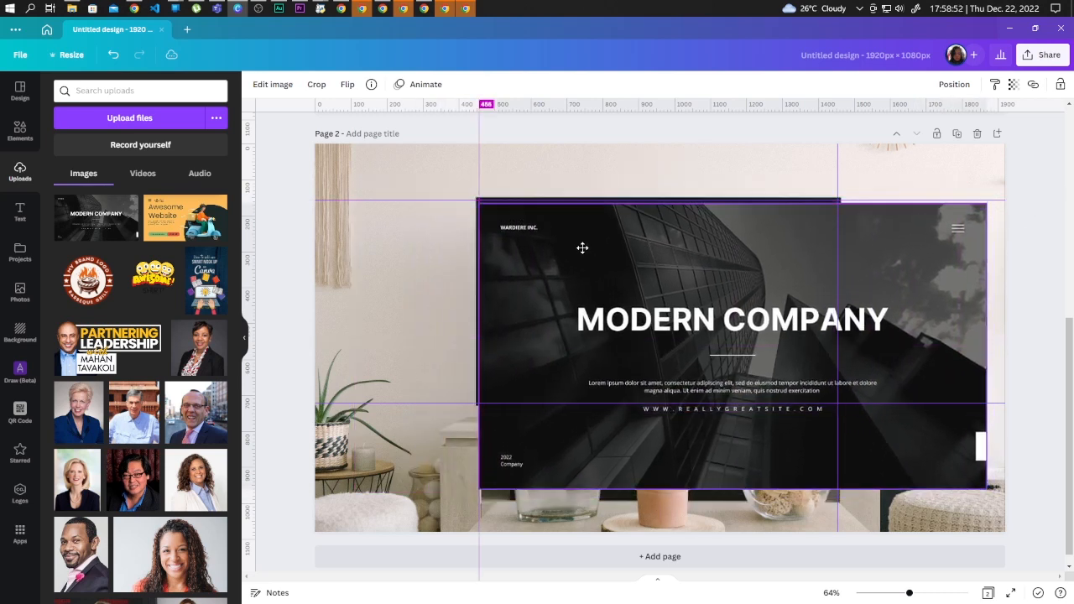
Fit the slide image to the TV screen guides, then go to File to hide the guides.
click(583, 249)
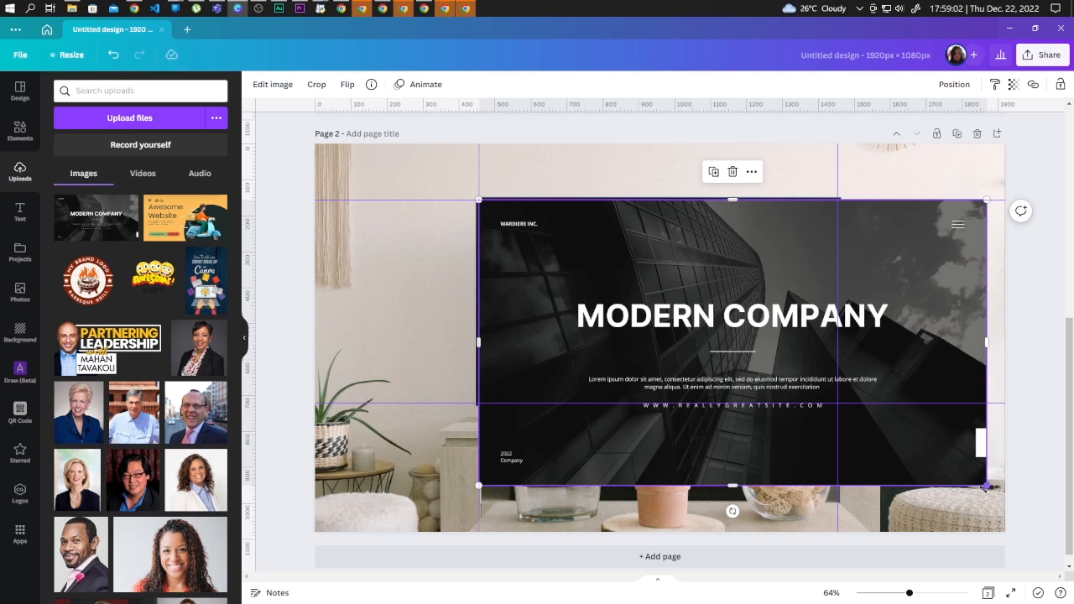
click(21, 54)
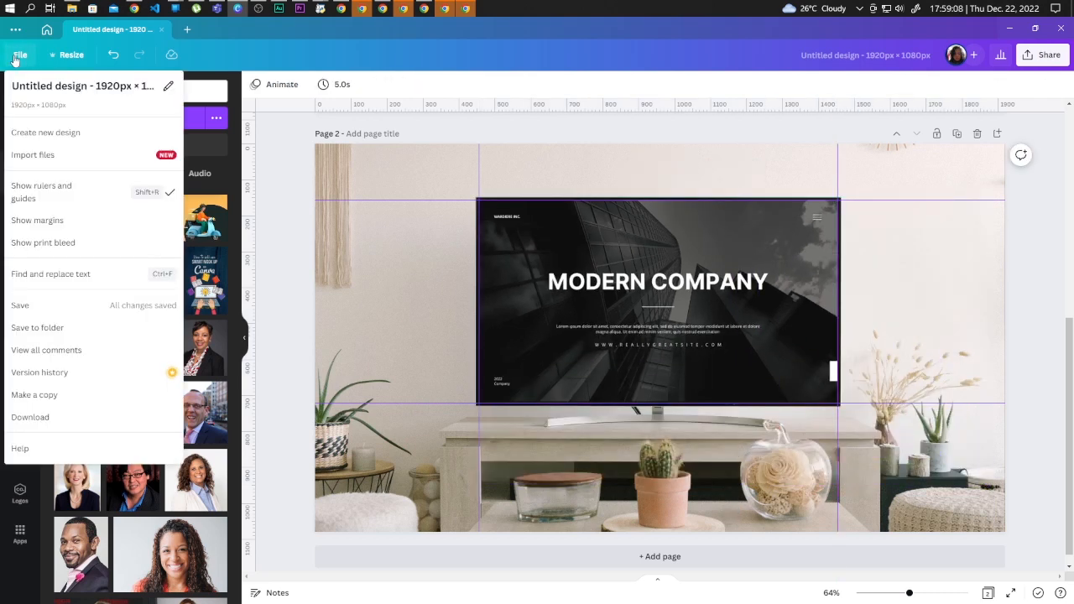
mouse_move(54, 204)
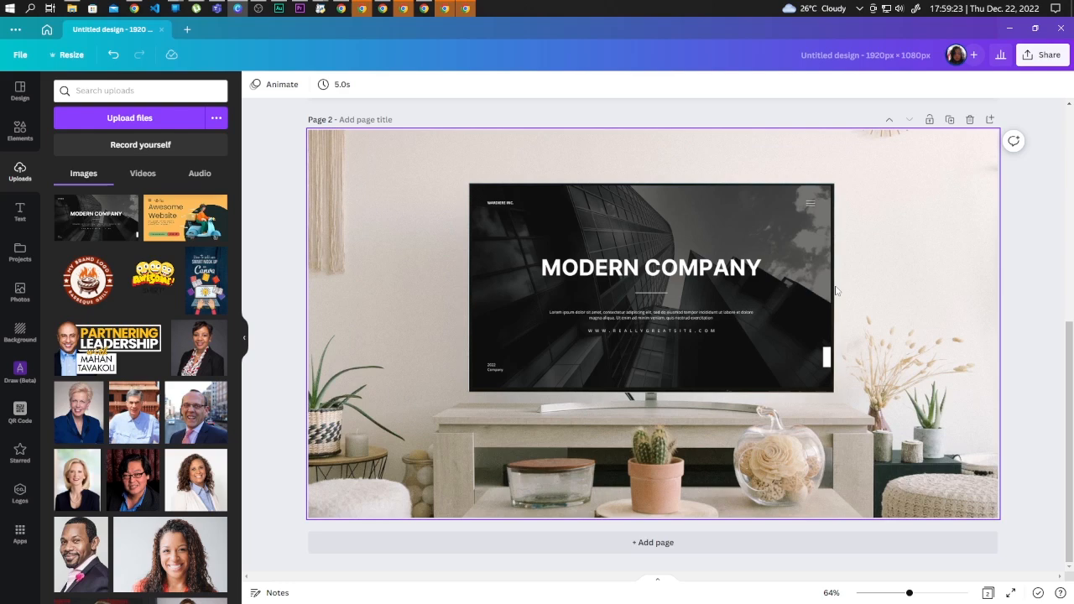
mouse_move(842, 292)
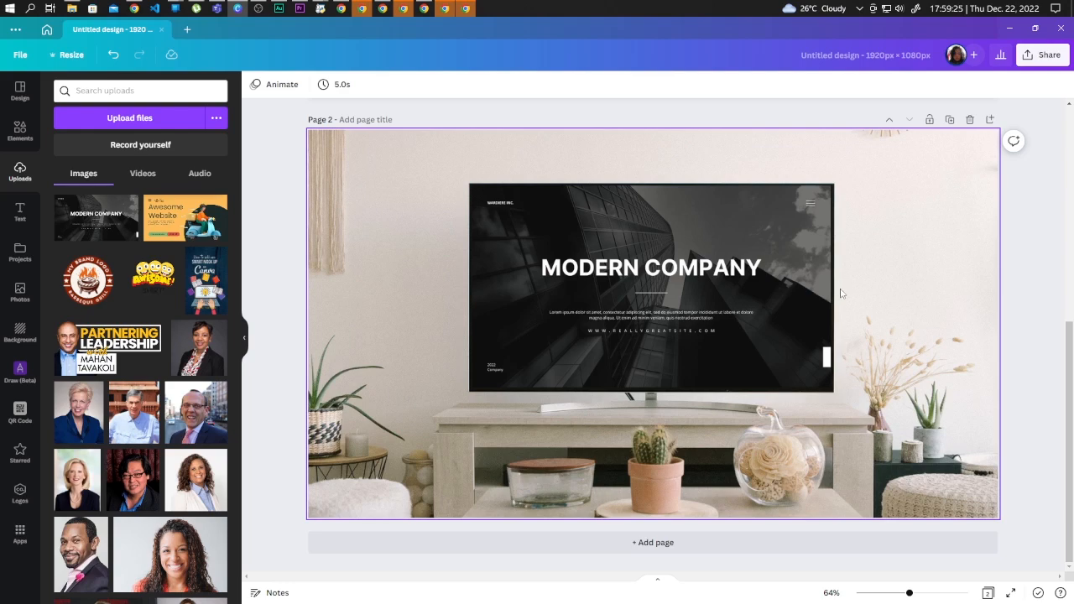